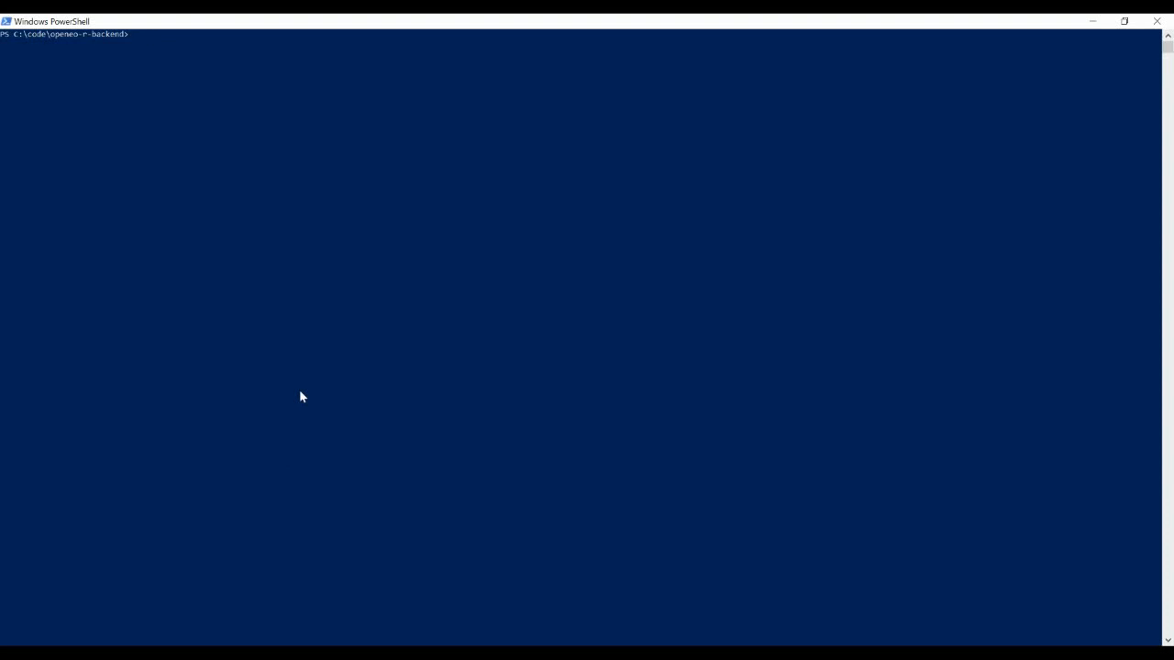
Run 'docker-compose up openeo-rserver' in c:\code\openeo-r-backend to start the backend on port 8000.
type("docker-cop")
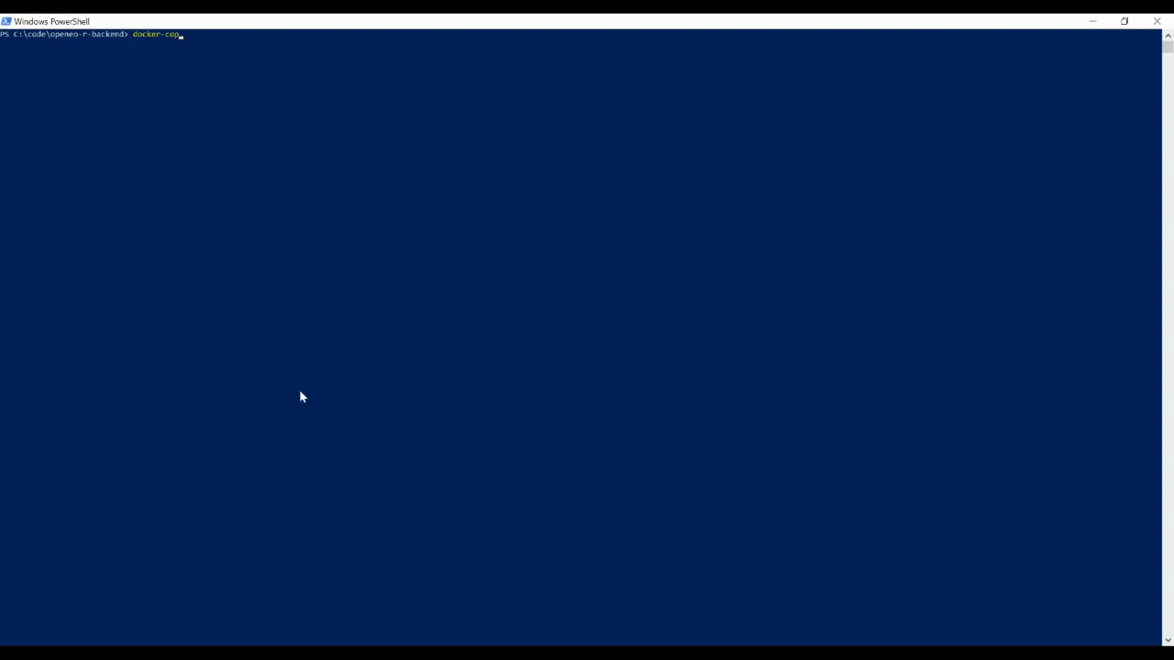
type("mpose")
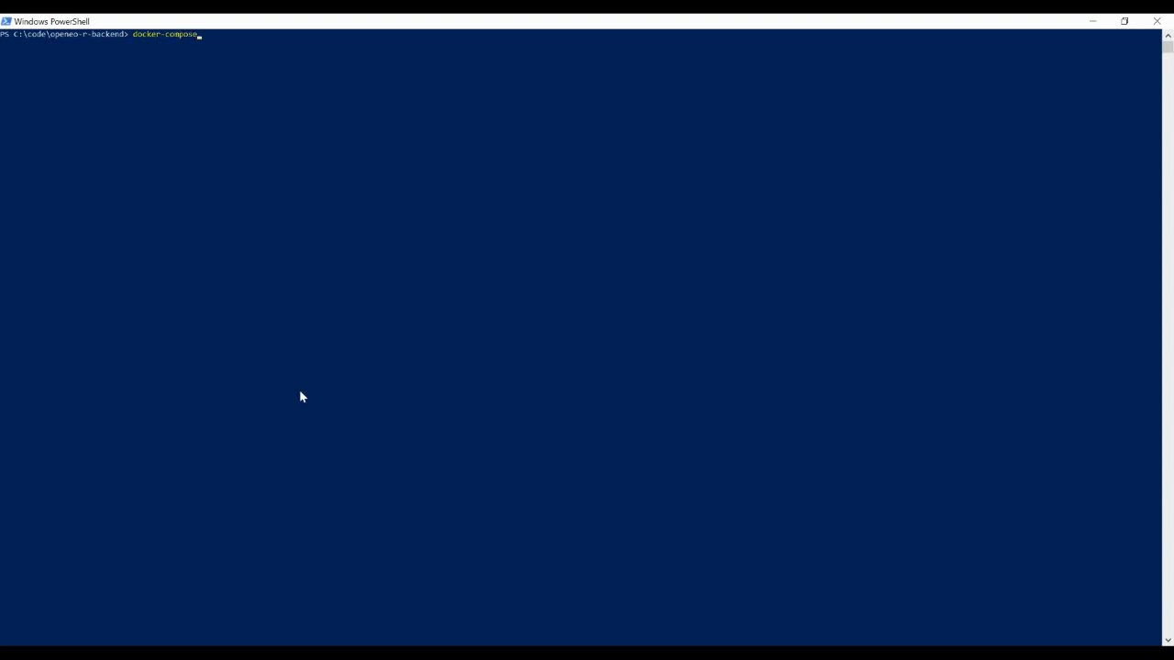
type("up op")
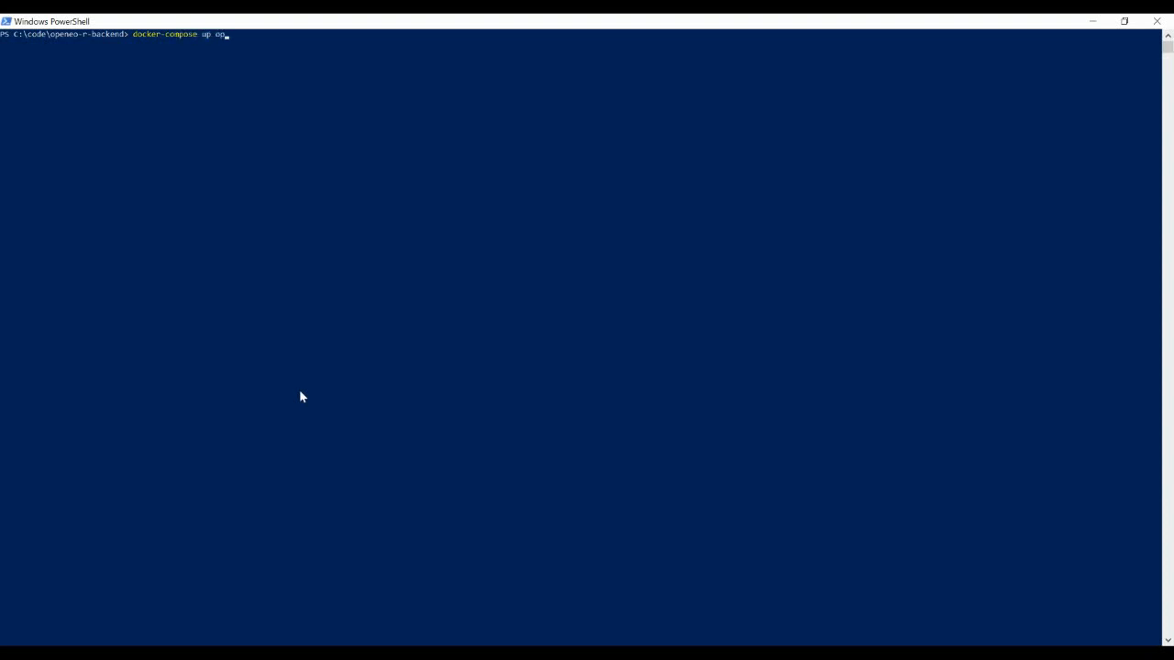
type("pene")
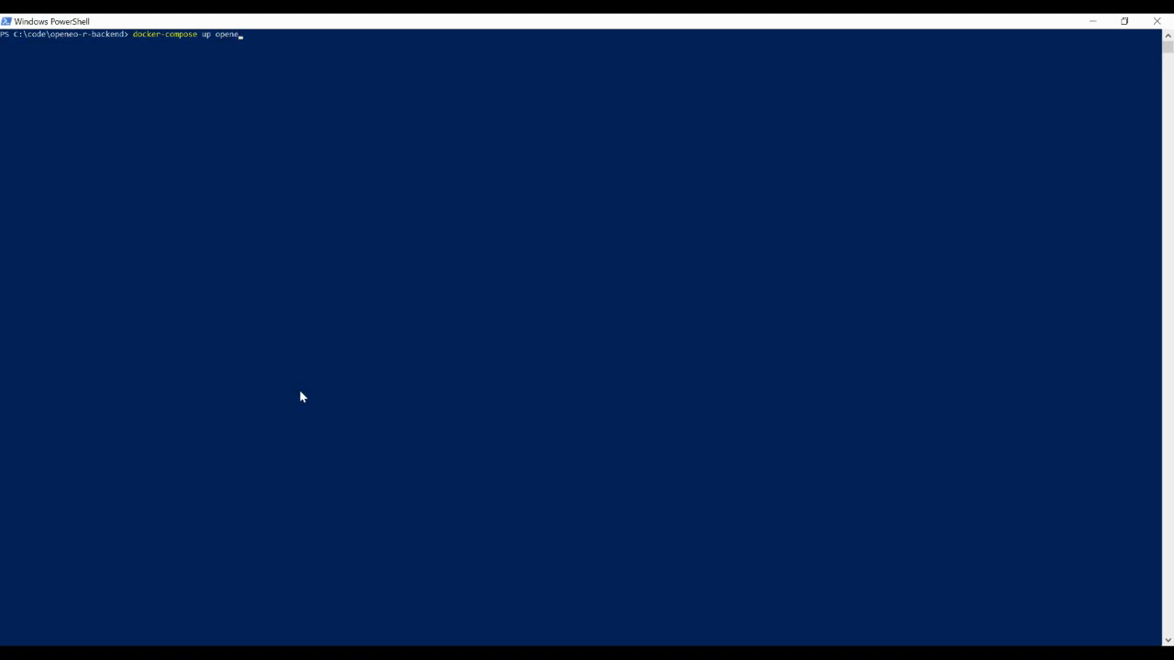
type("-serv")
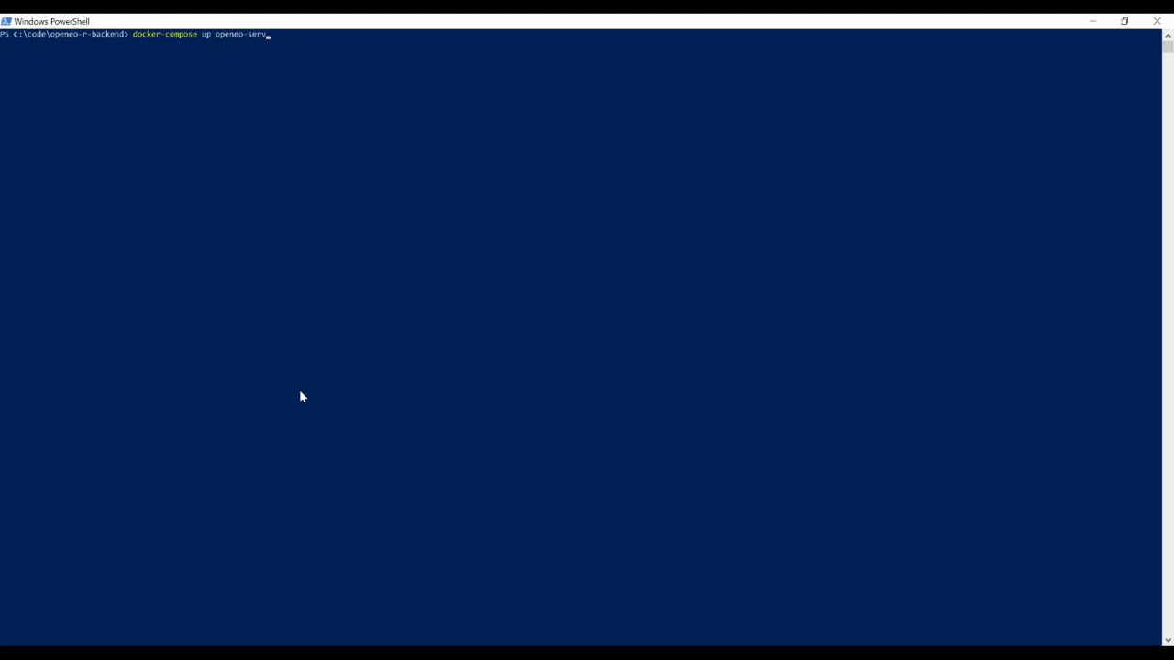
type("er")
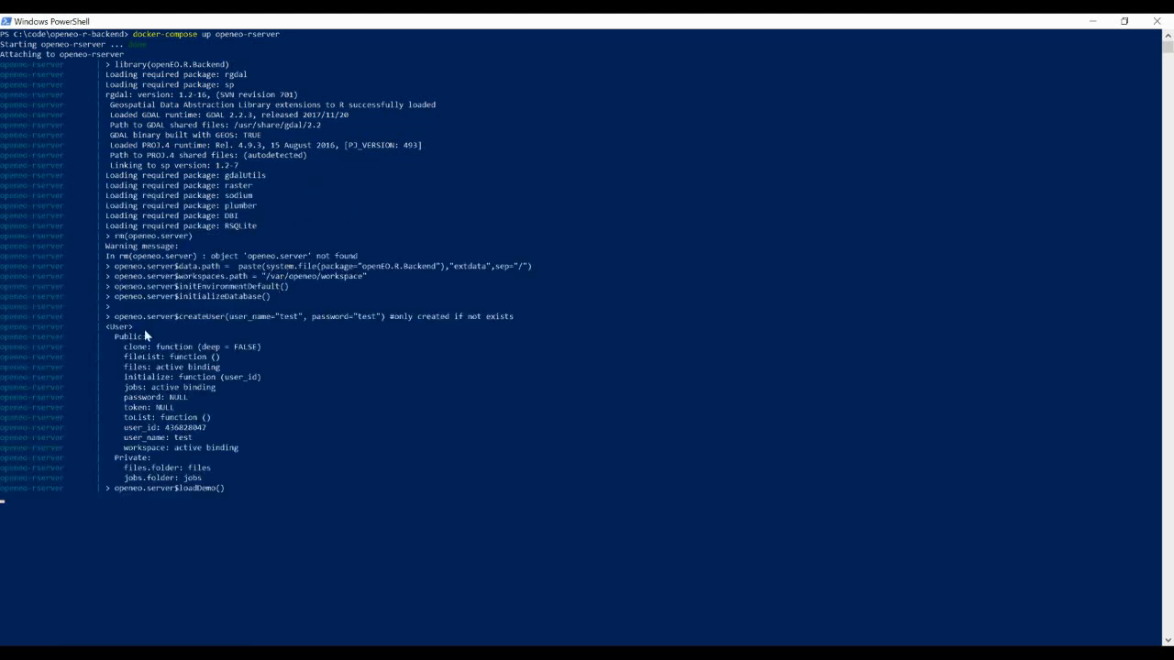
mouse_move(202, 494)
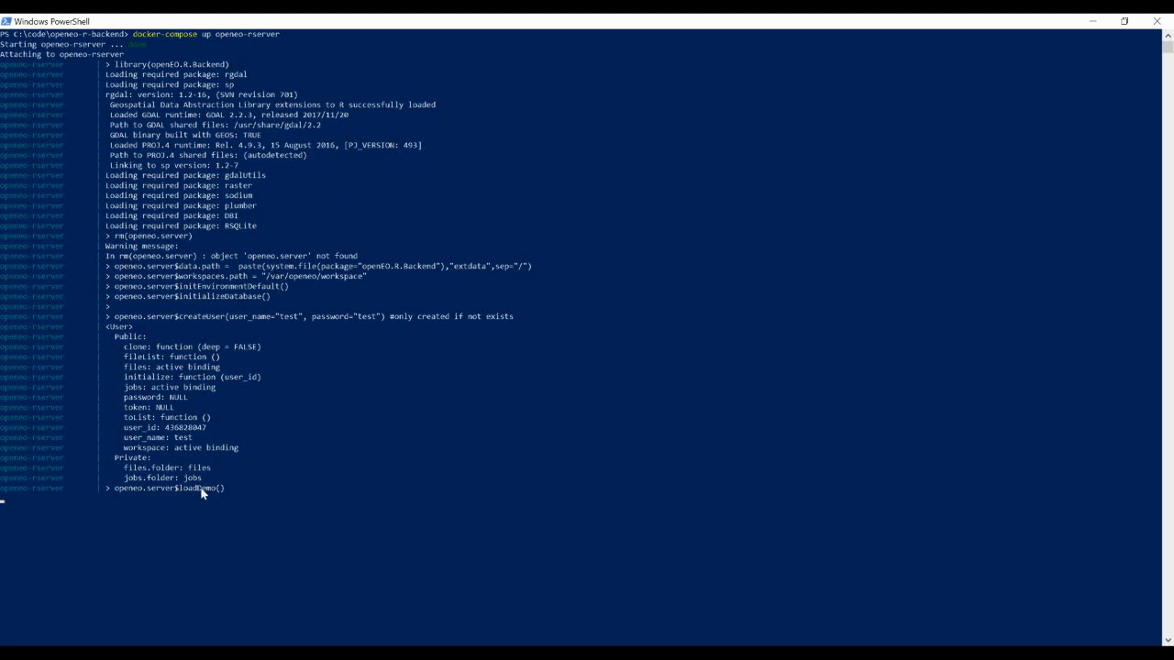
mouse_move(335, 422)
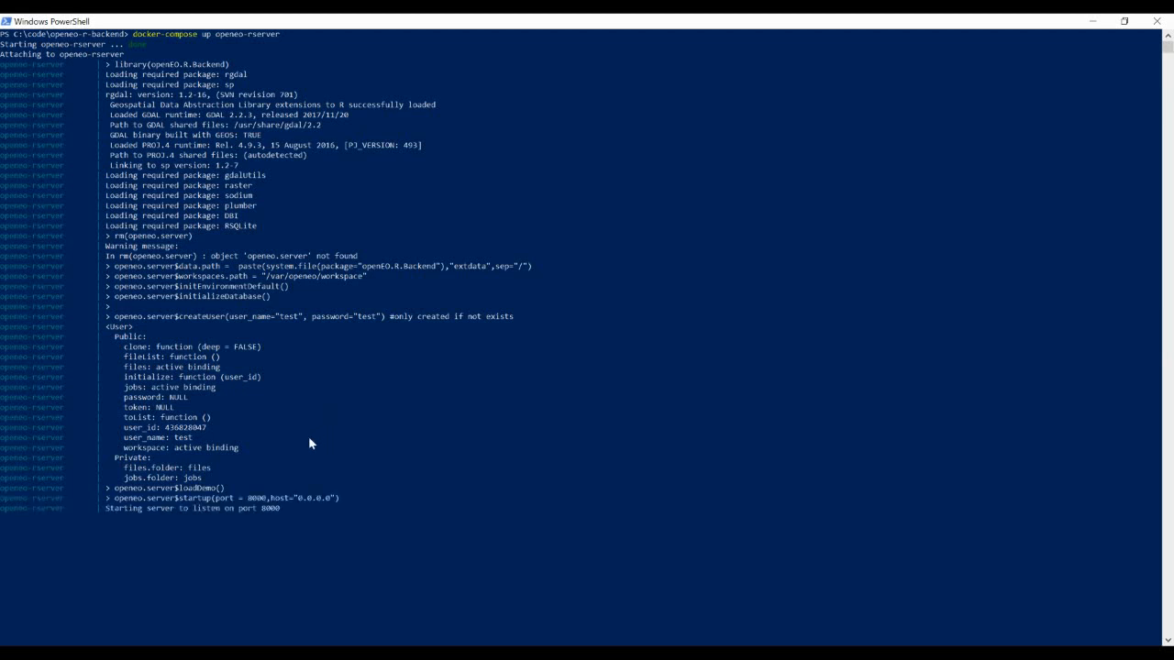
mouse_move(257, 518)
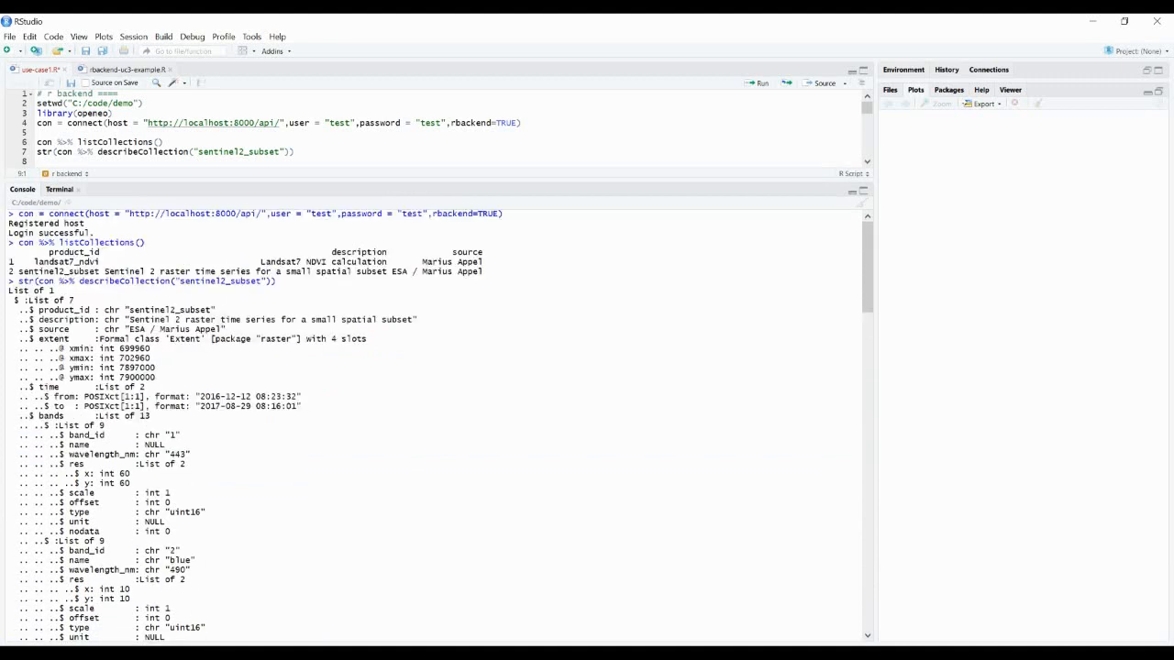
mouse_move(443, 187)
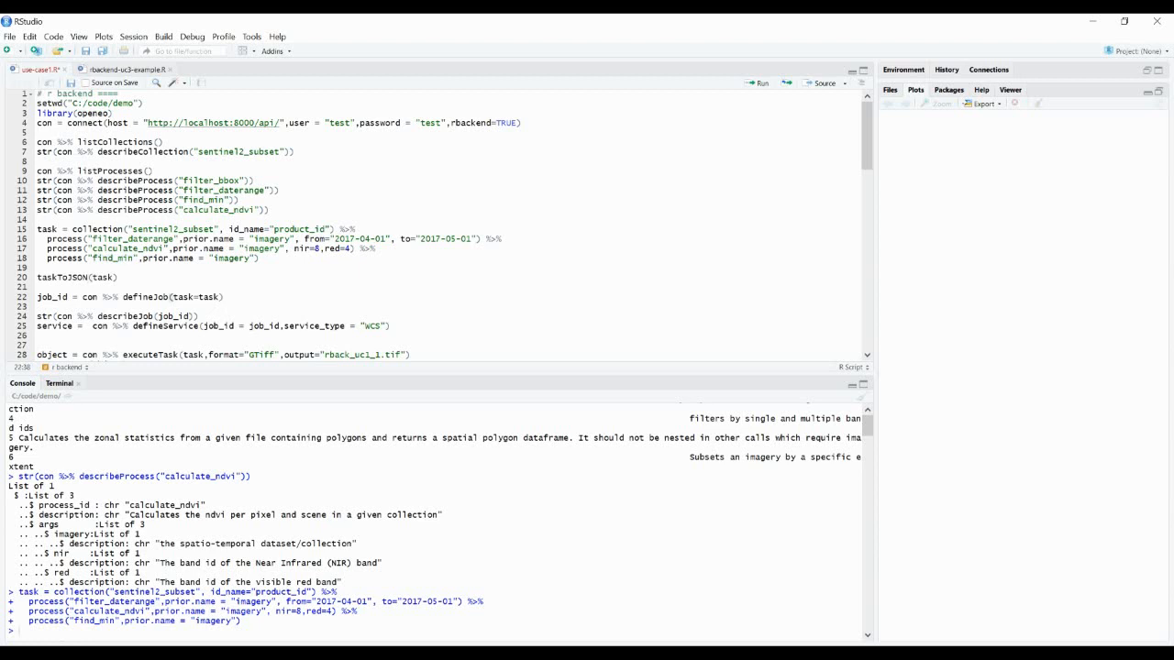
scroll("down", 3)
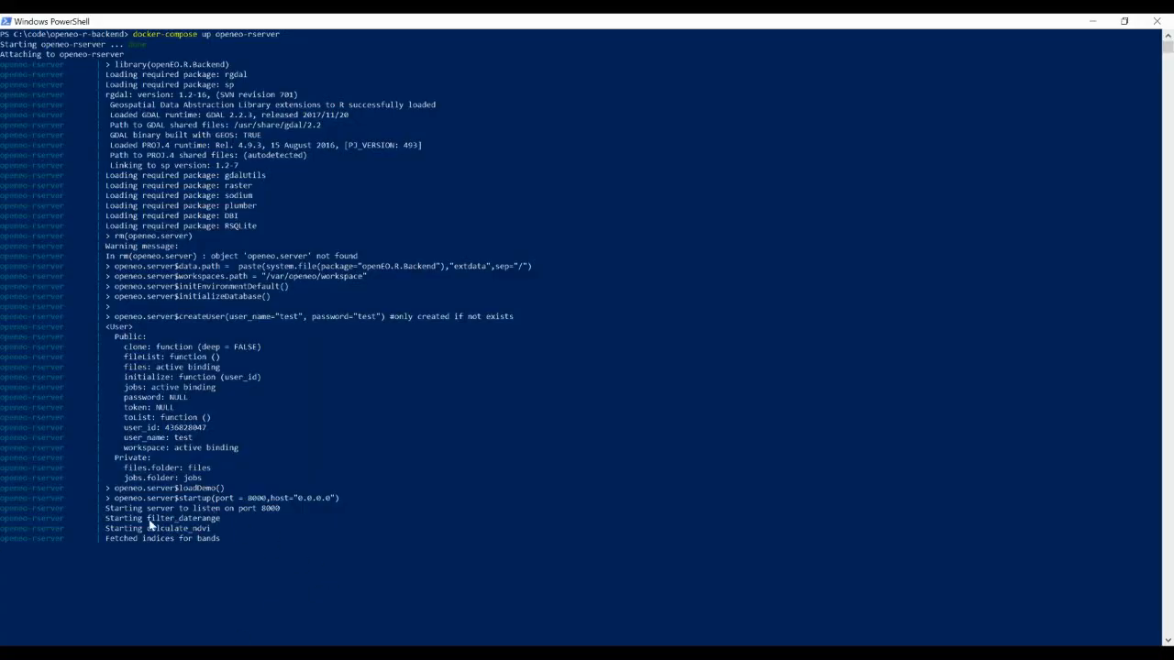
mouse_move(181, 526)
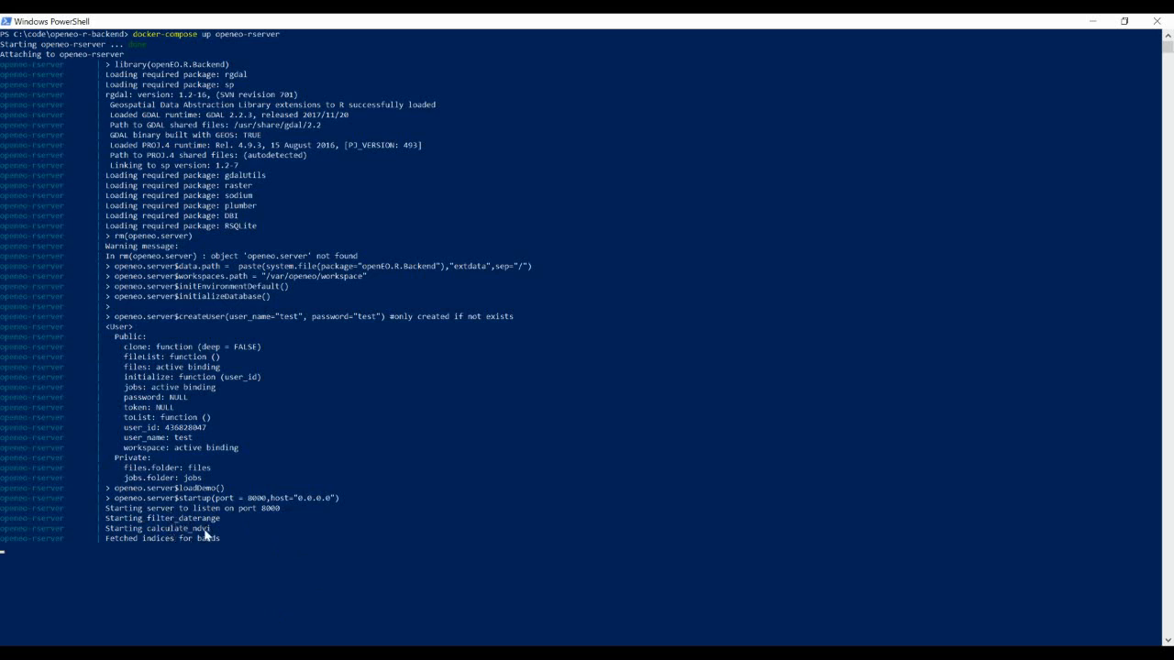
mouse_move(245, 545)
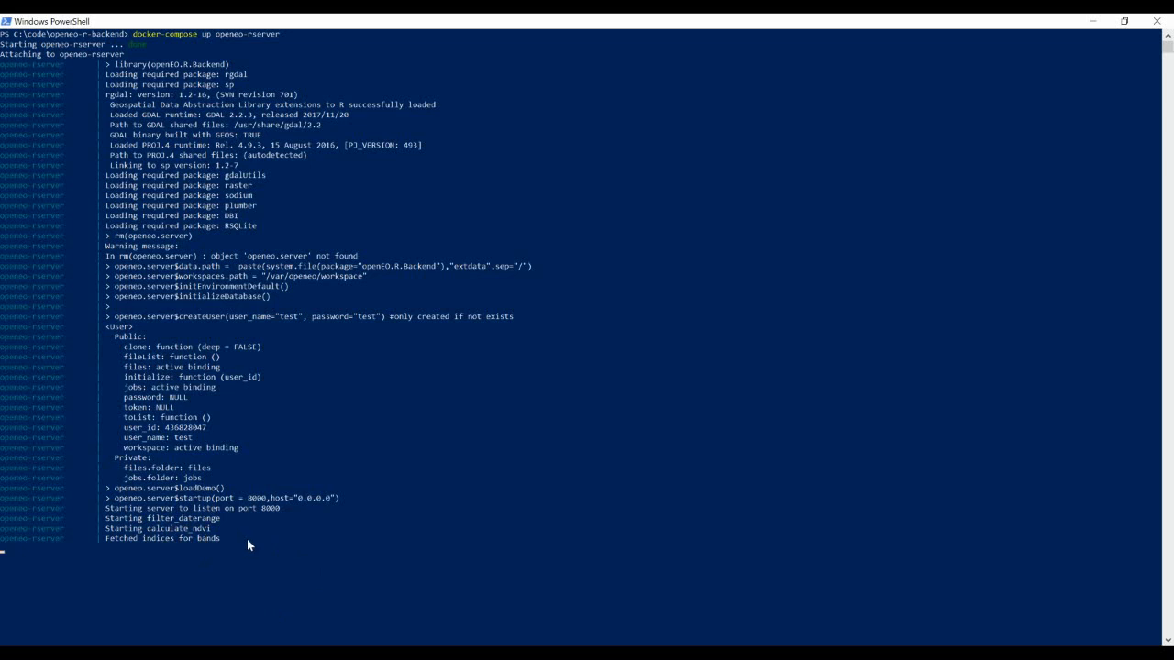
mouse_move(232, 565)
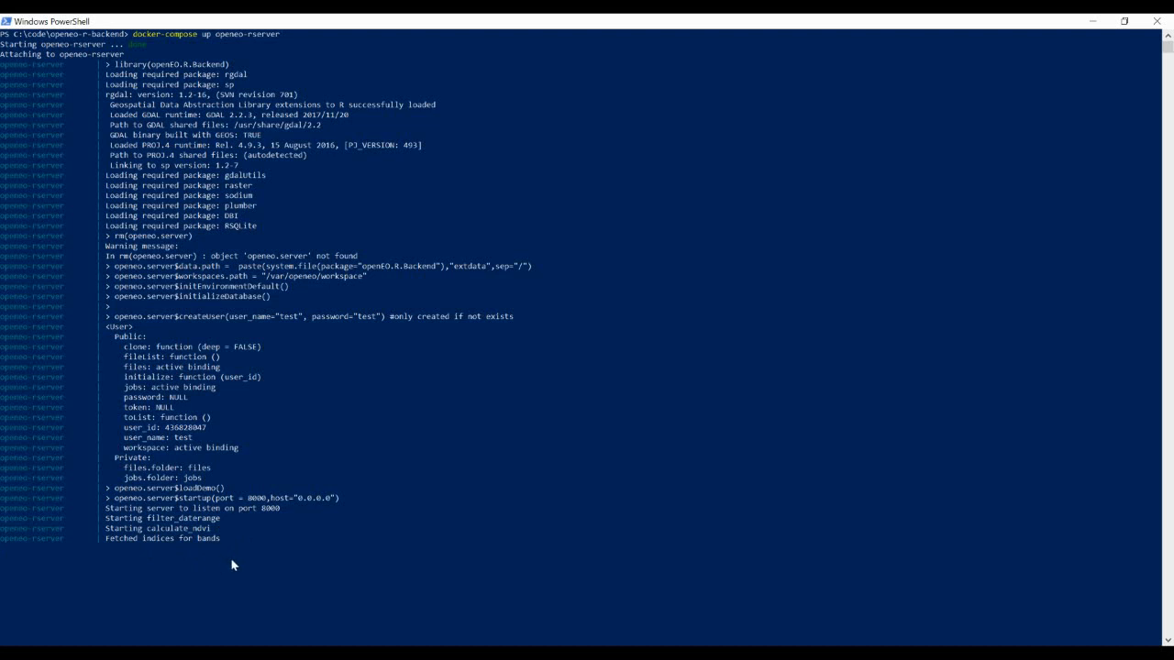
mouse_move(248, 507)
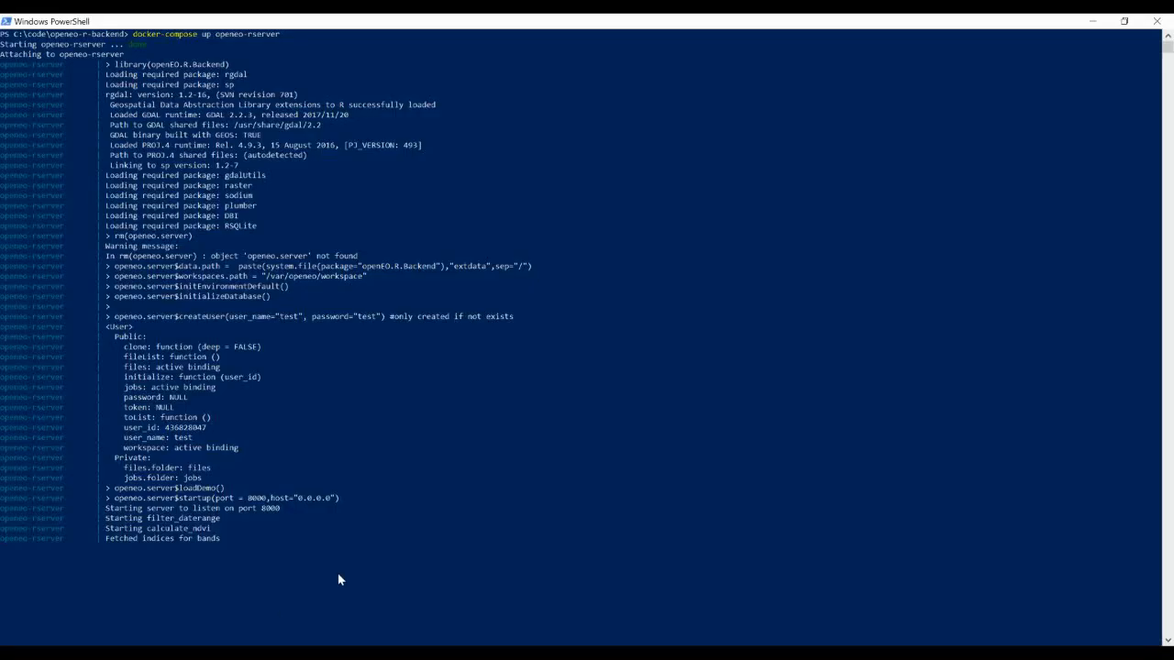
mouse_move(341, 577)
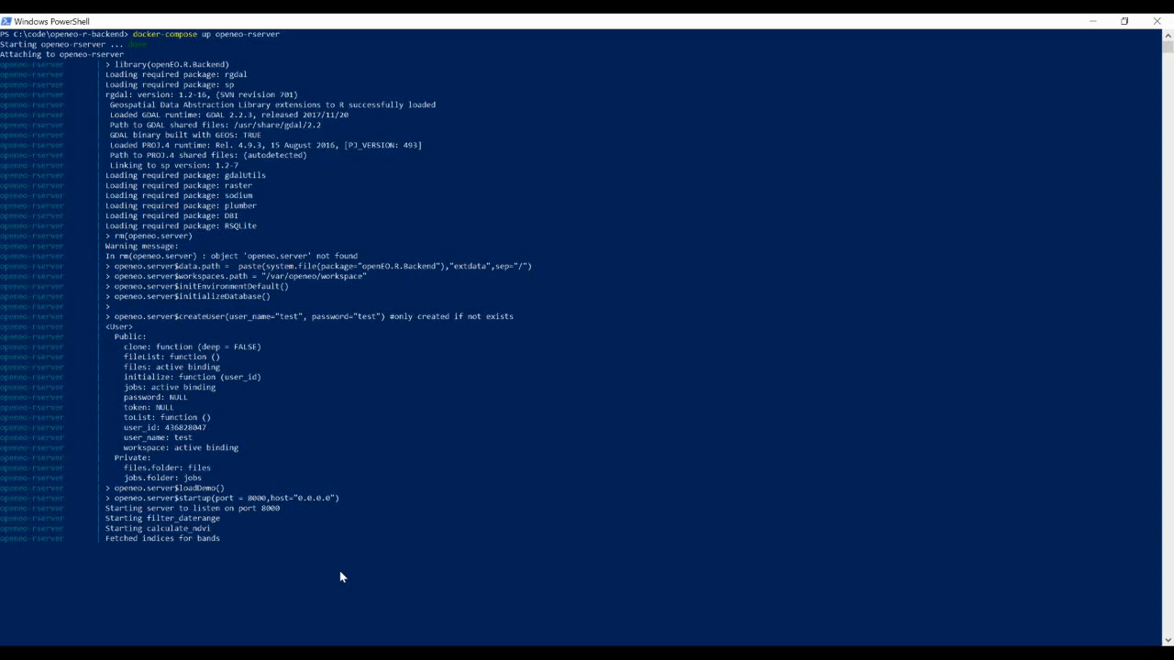
mouse_move(342, 572)
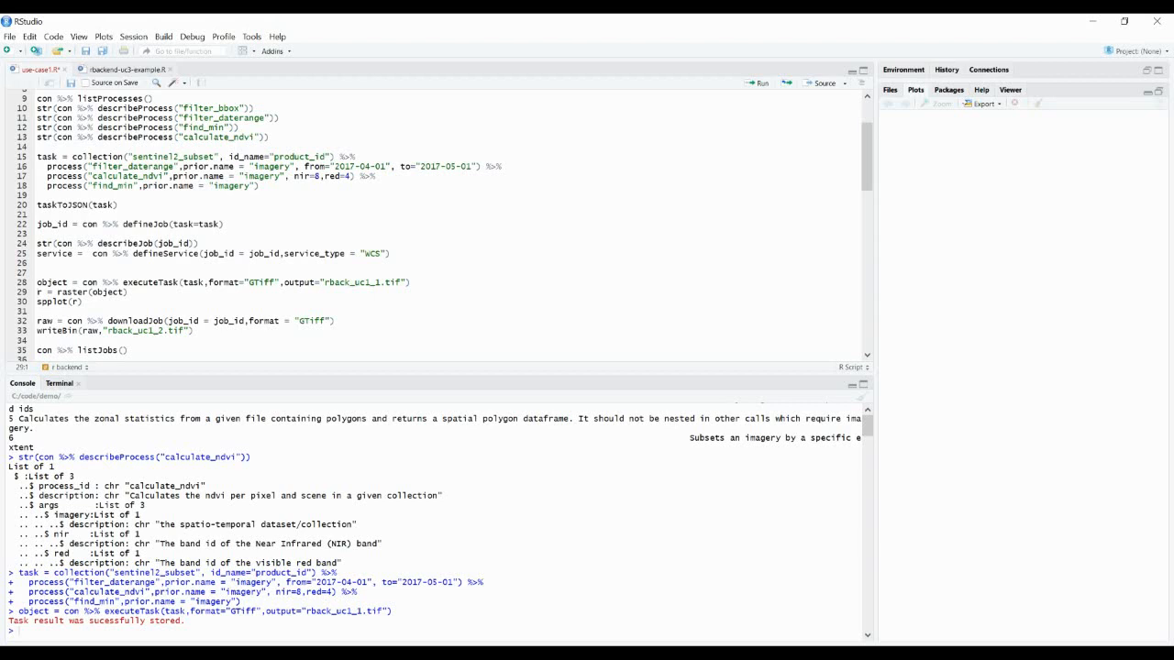
Load the stored result with raster(object) and plot it with spplot(r).
triple_click(92, 621)
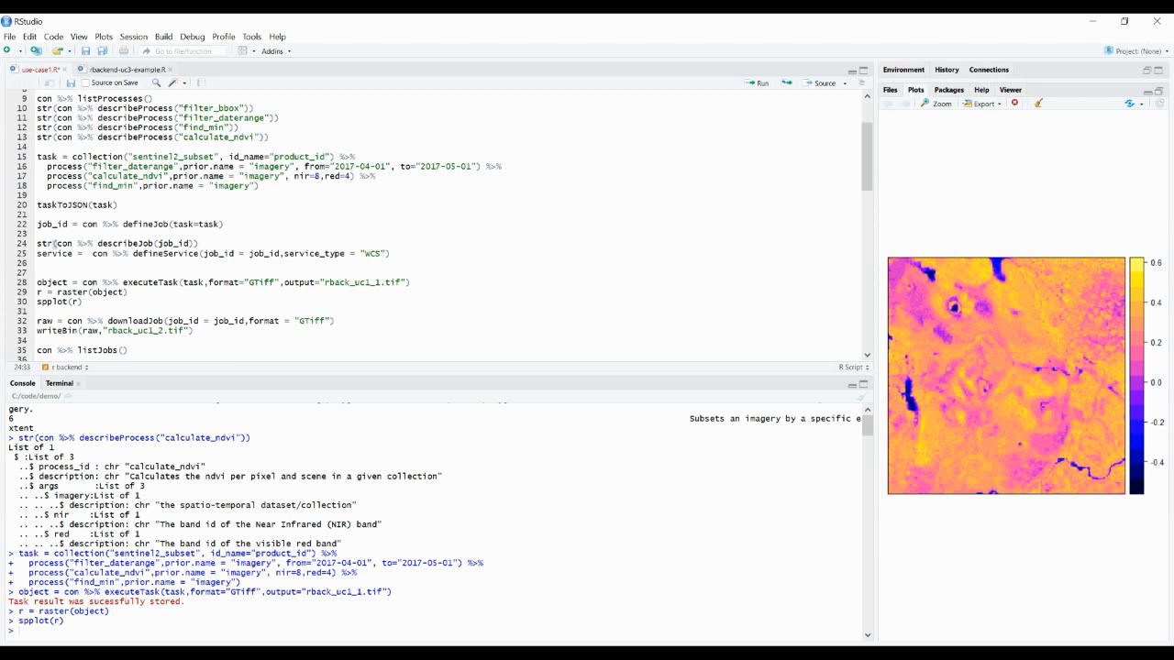
Run defineJob on the NDVI task, describe the job, and highlight its 'submitted' status.
key("Return")
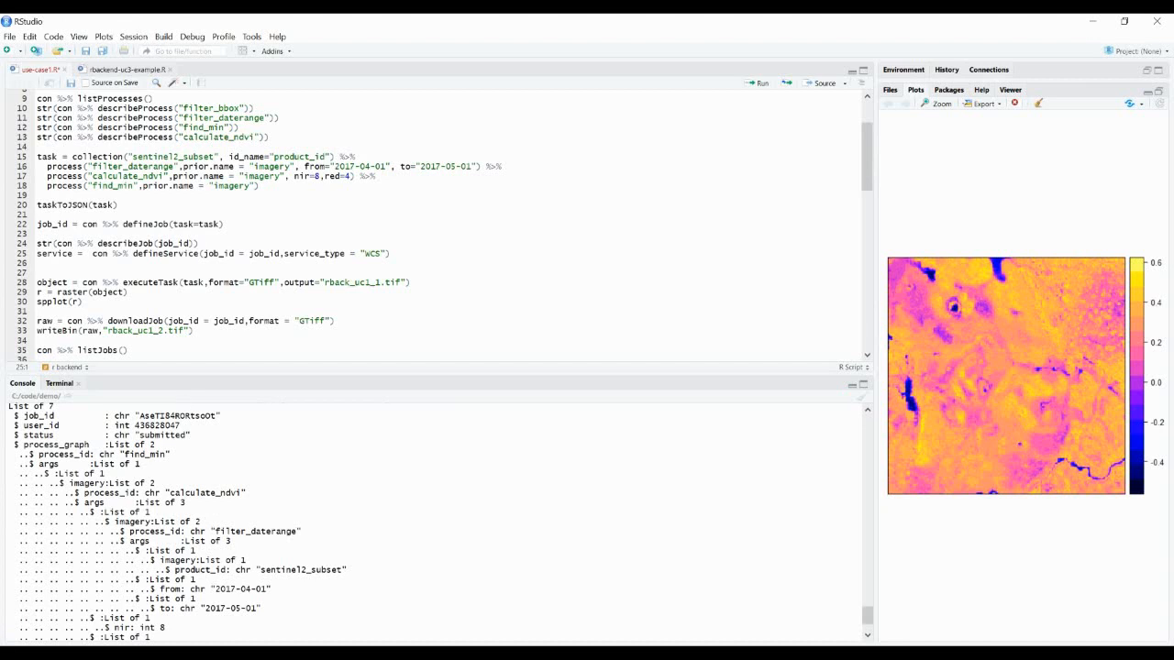
double_click(160, 435)
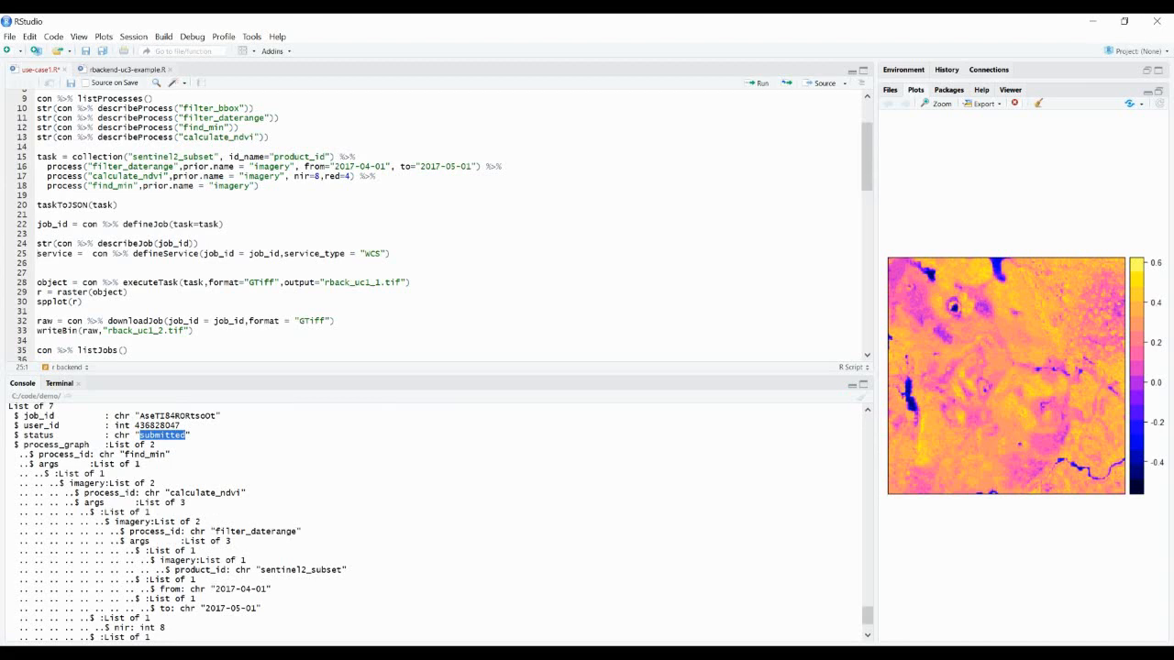
mouse_move(328, 401)
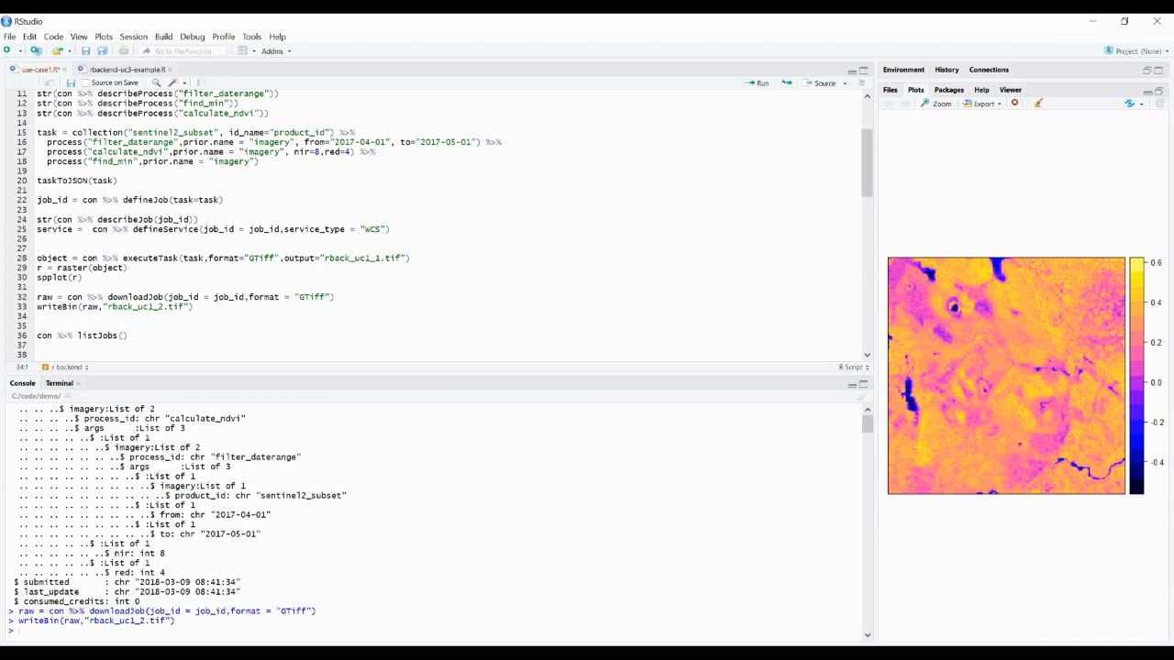
Start typing a new raster line after downloading the GTiff job result.
type("raster")
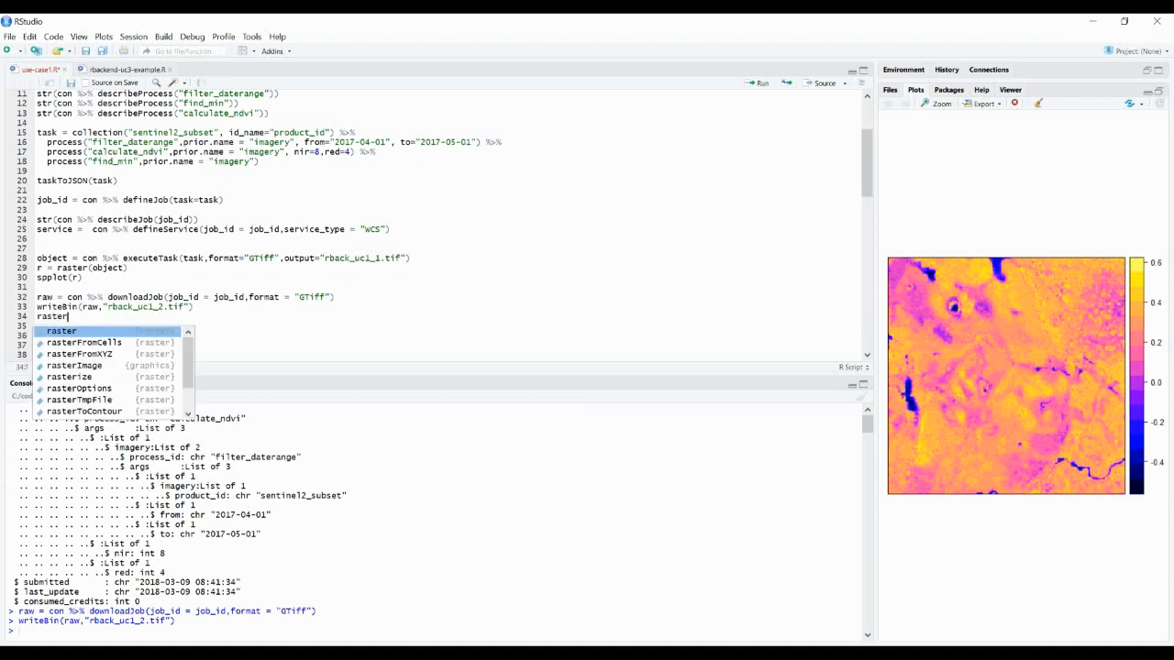